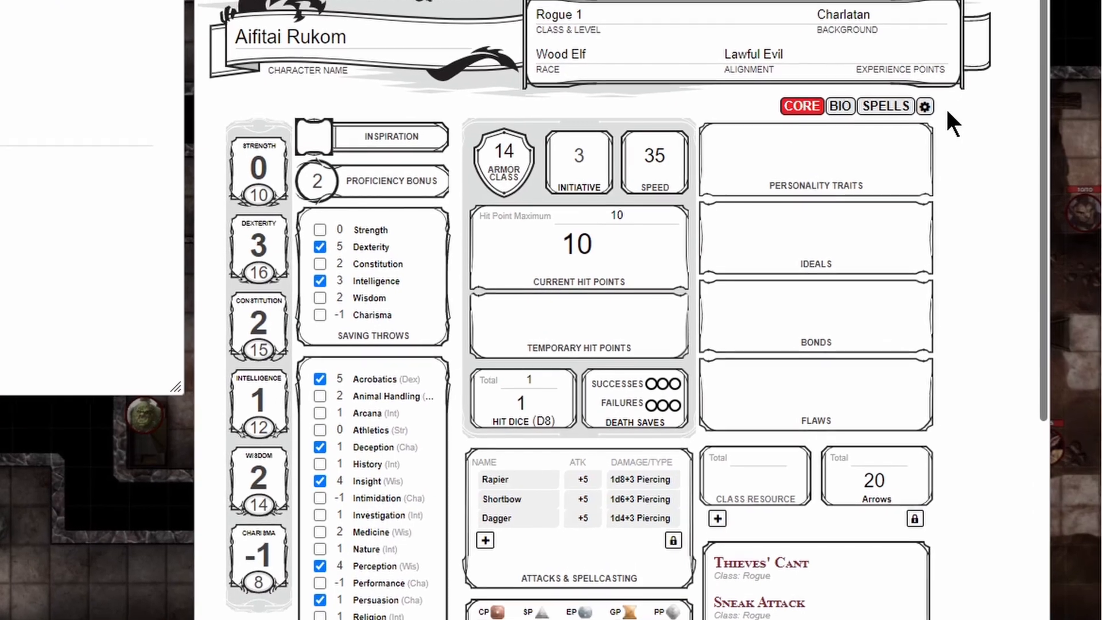
- Enable Show Global Damage Modifier Field in the sheet settings and return to the Core page
click(924, 106)
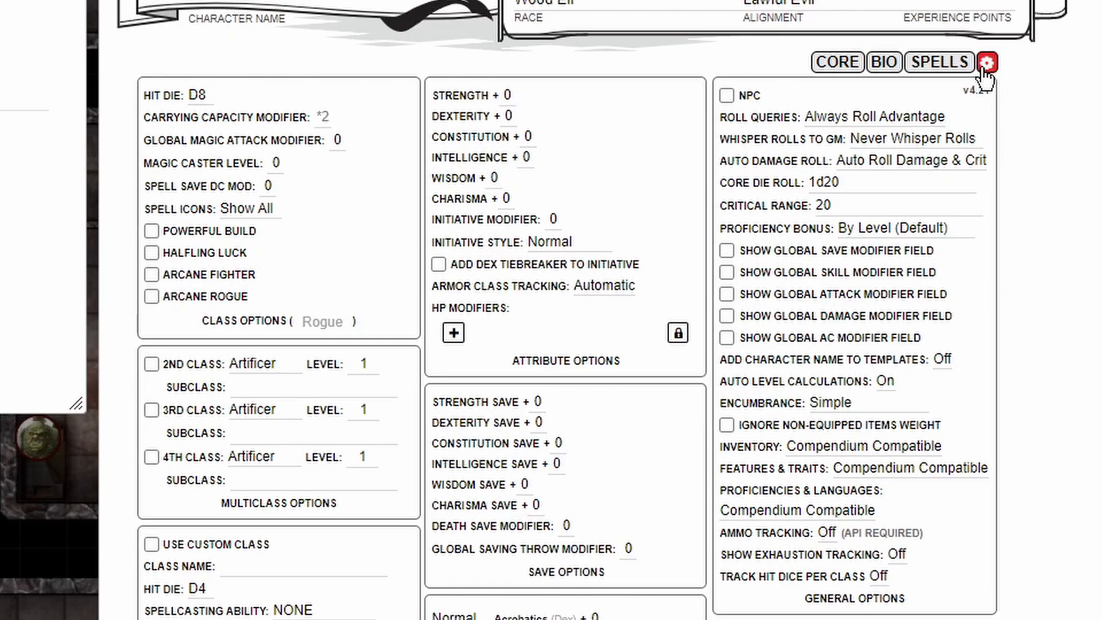
mouse_move(725, 318)
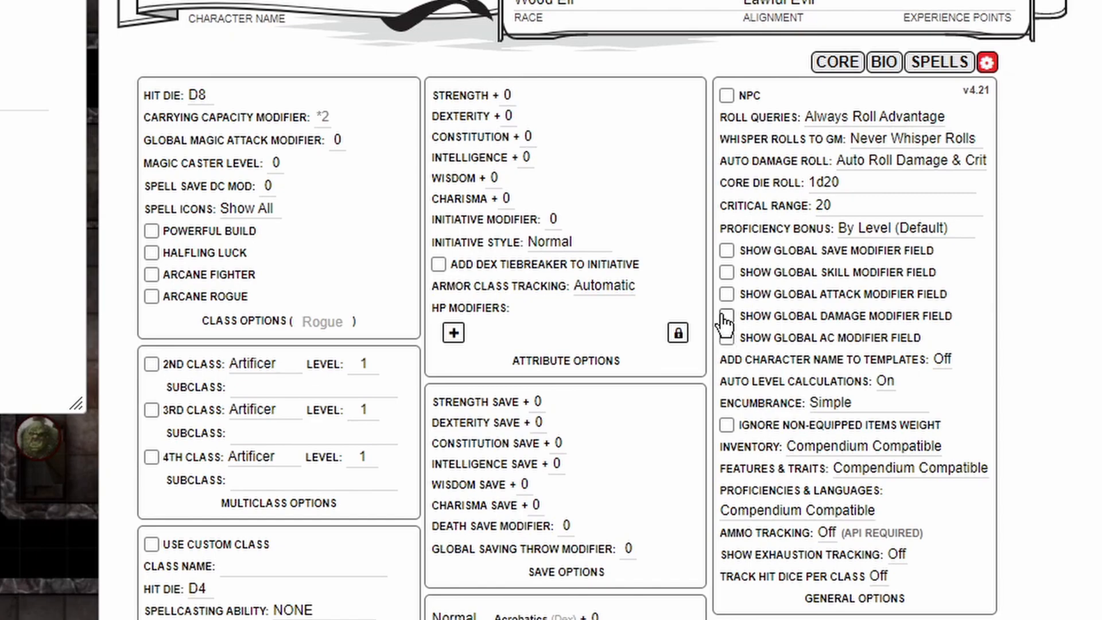
click(727, 317)
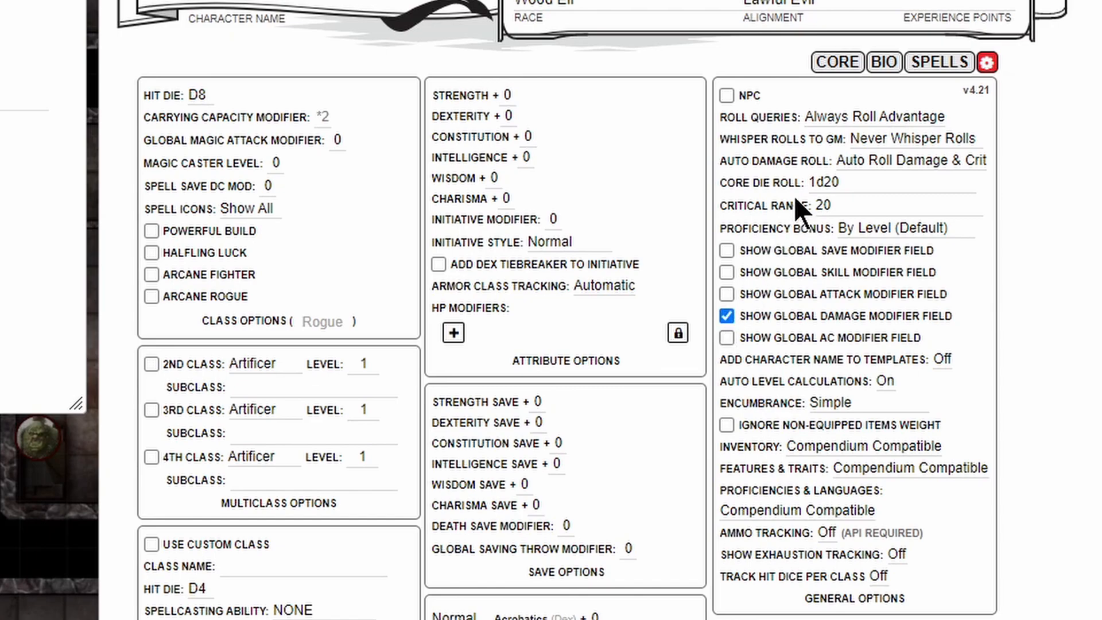
click(836, 62)
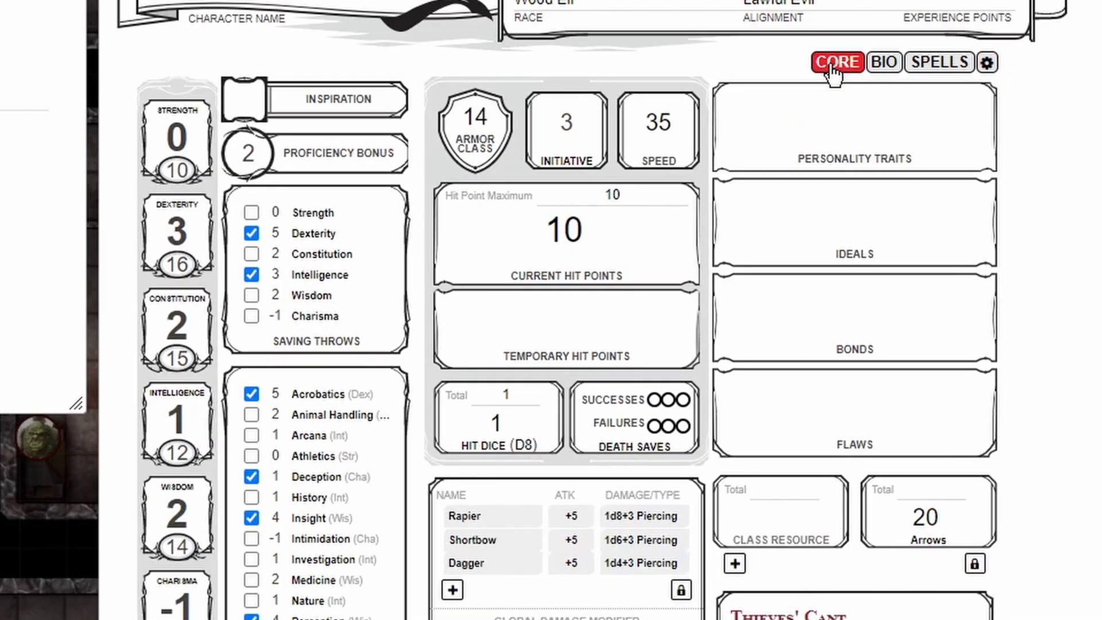
- Name the modifier Sneak Attack with ceil(@{base_level}/2)d6 damage and critical damage, type Sneak
scroll(down, 3)
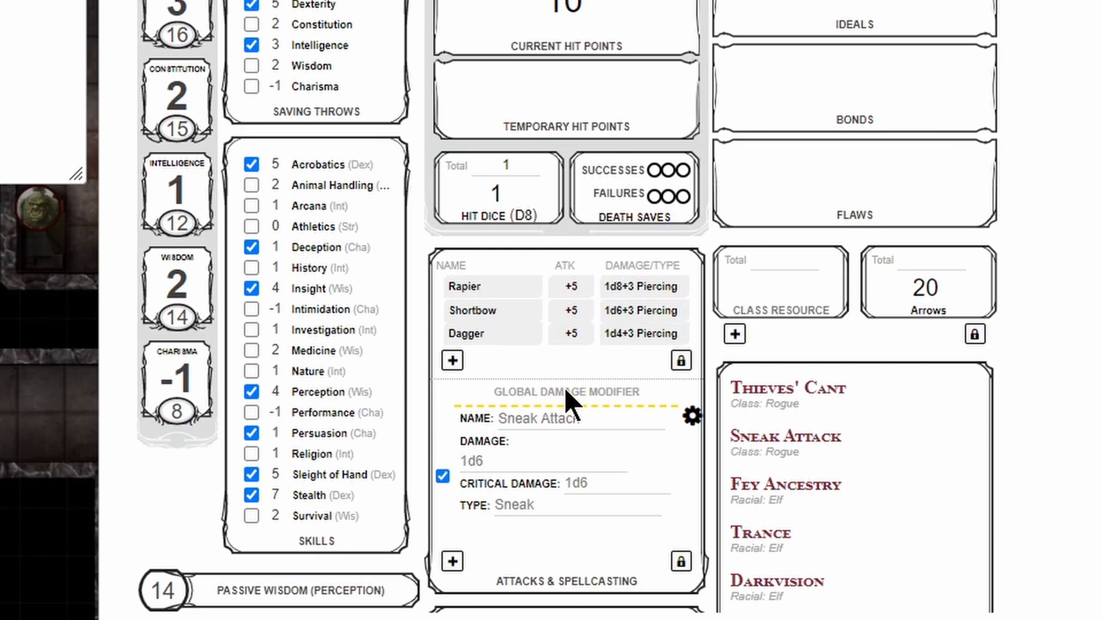
click(544, 418)
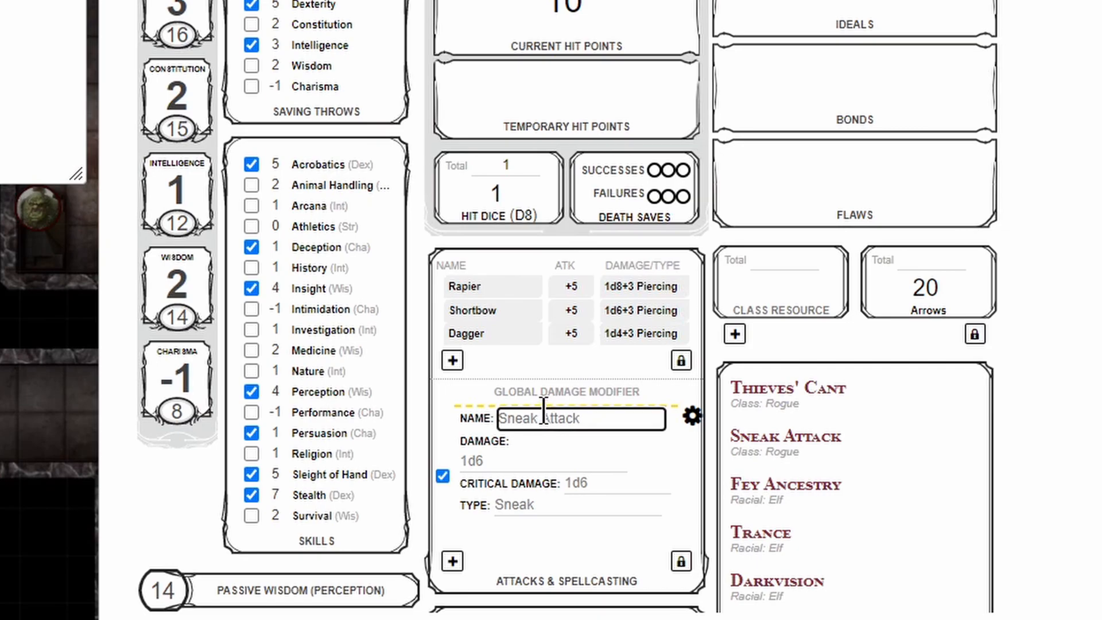
key(Backspace)
text(Sneak Attack)
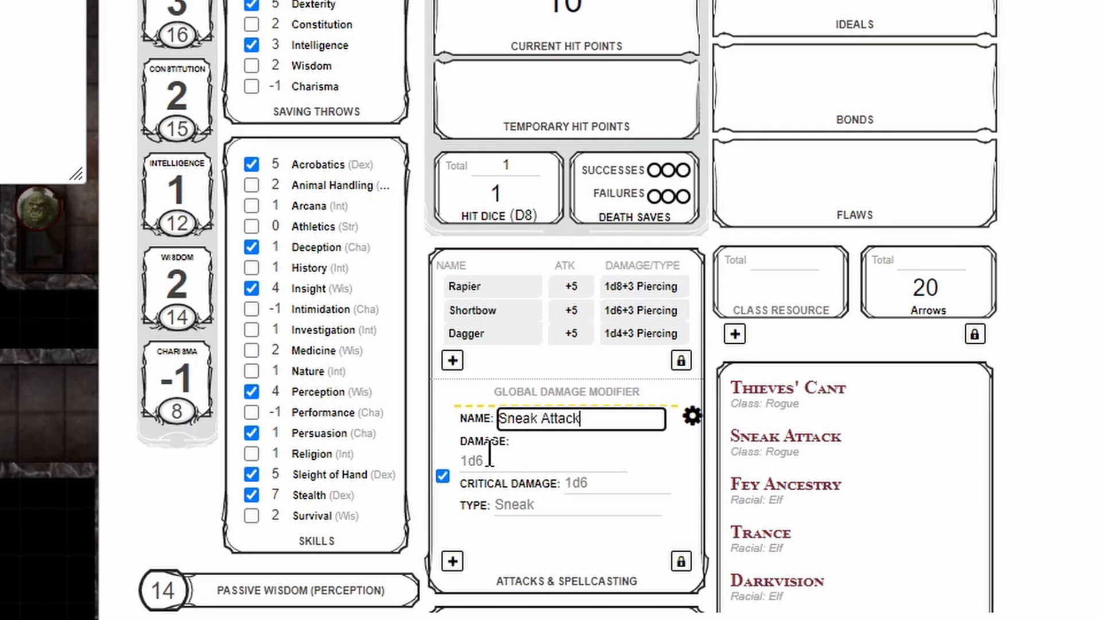
text(ceil((@{base_level})/2) ]]d6)
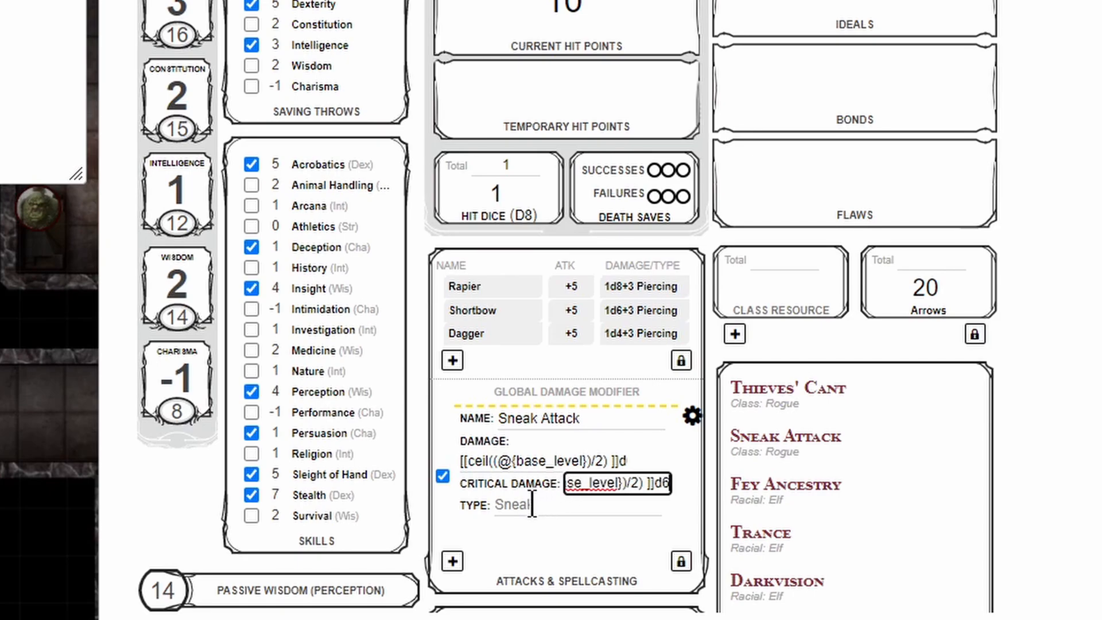
click(576, 505)
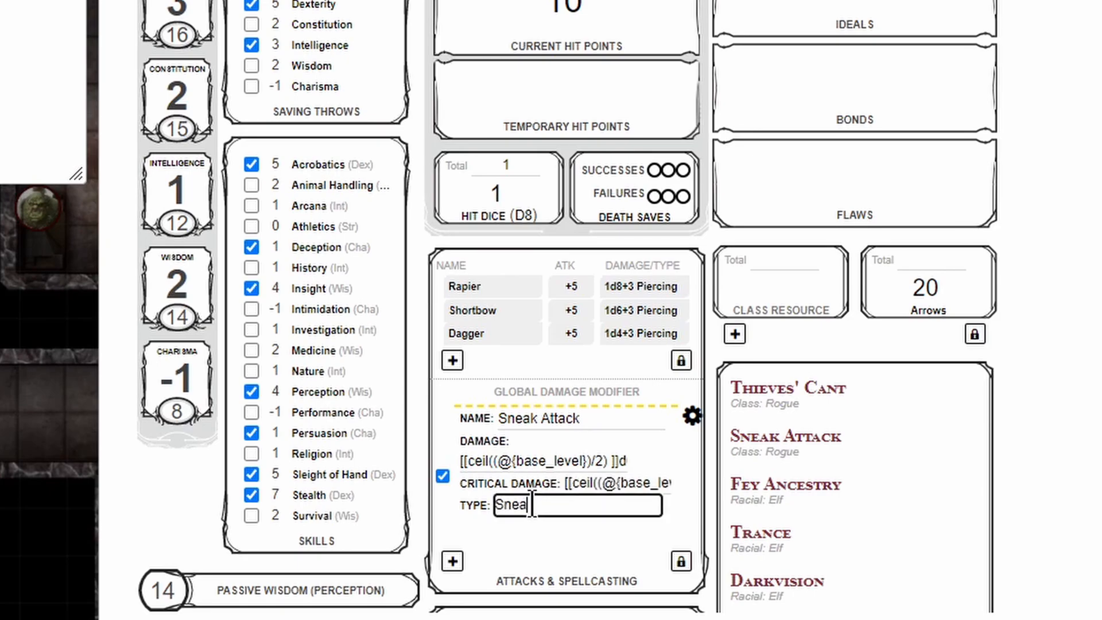
text(k)
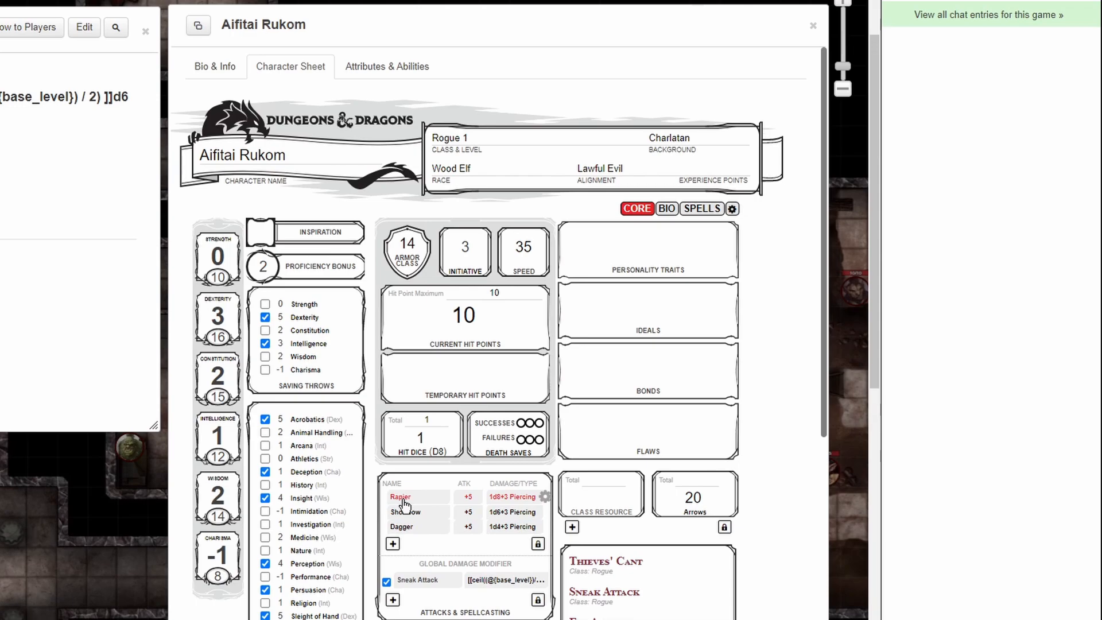
- Roll three Rapier attacks to chat, each adding a separate Sneak damage line to the piercing damage
click(399, 497)
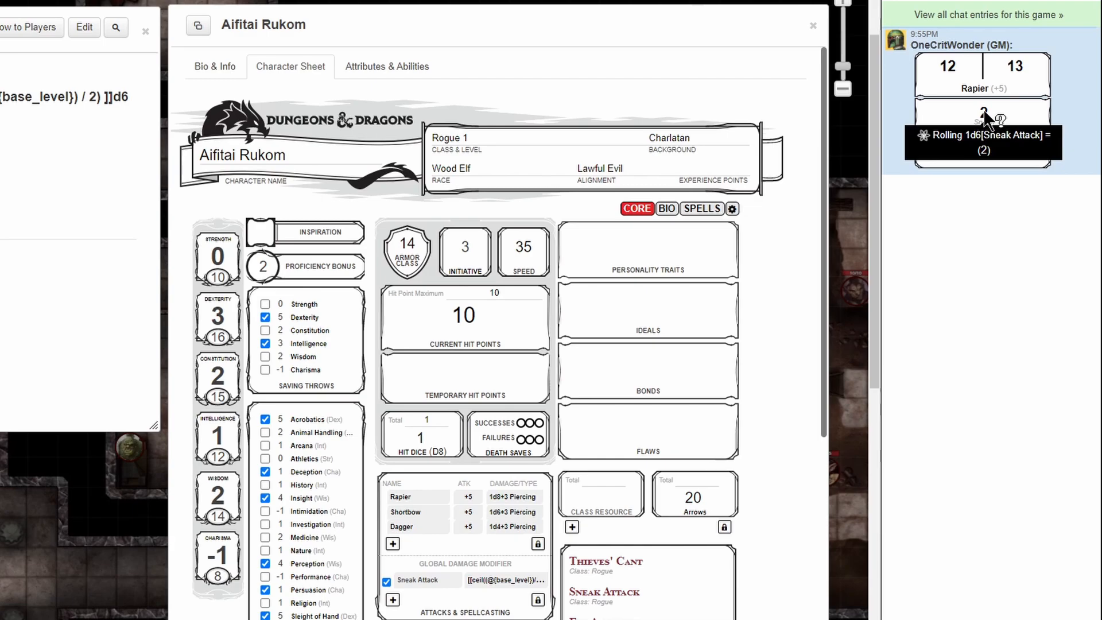
click(399, 496)
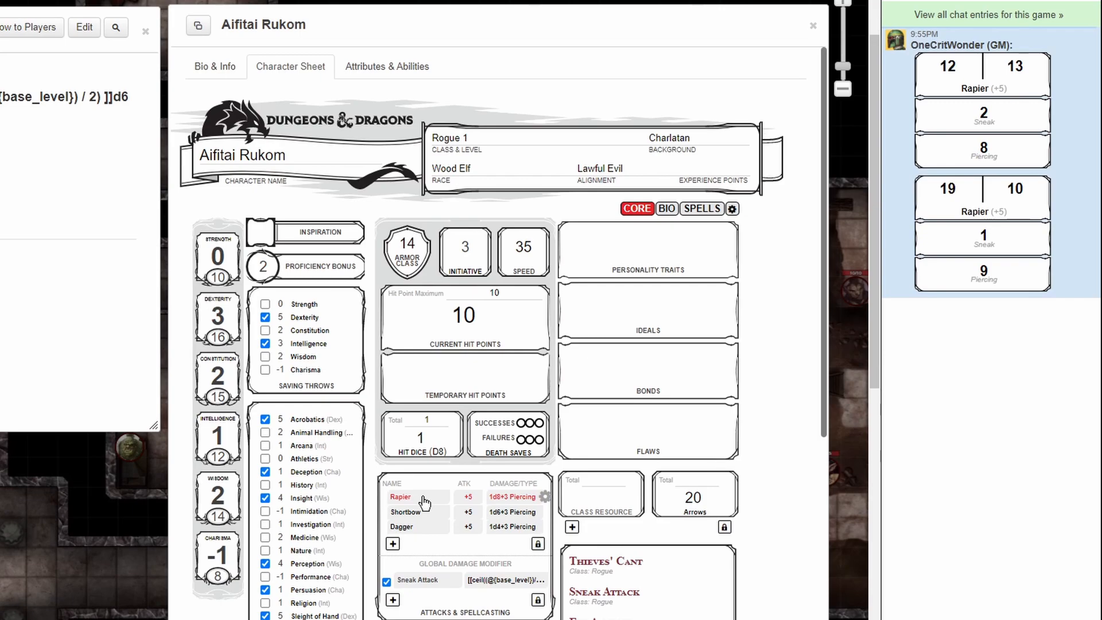
click(400, 496)
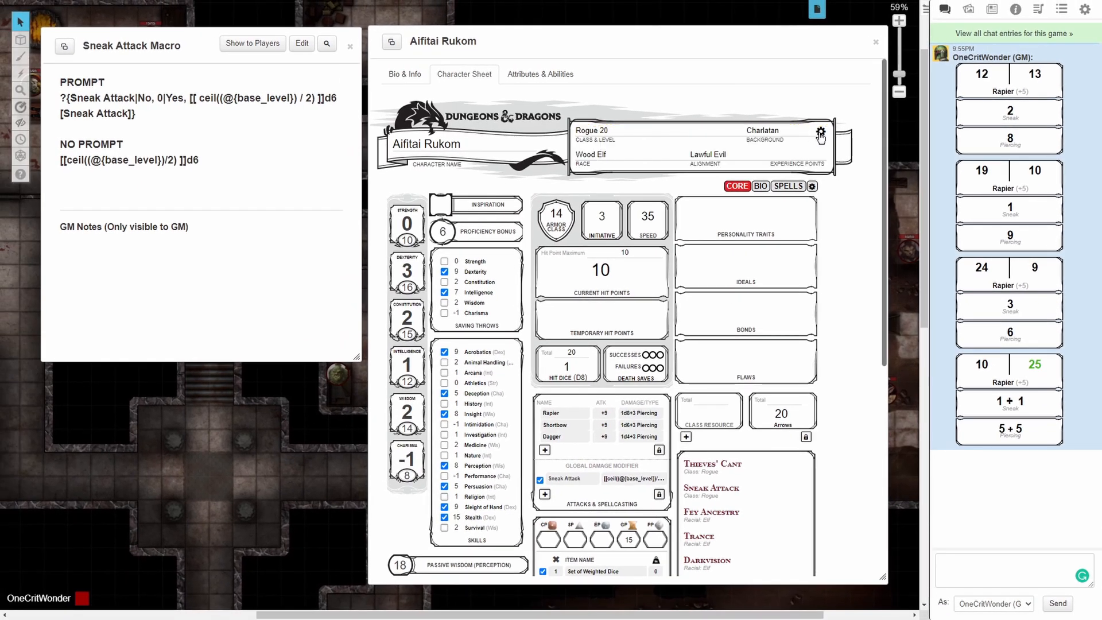
mouse_move(566, 413)
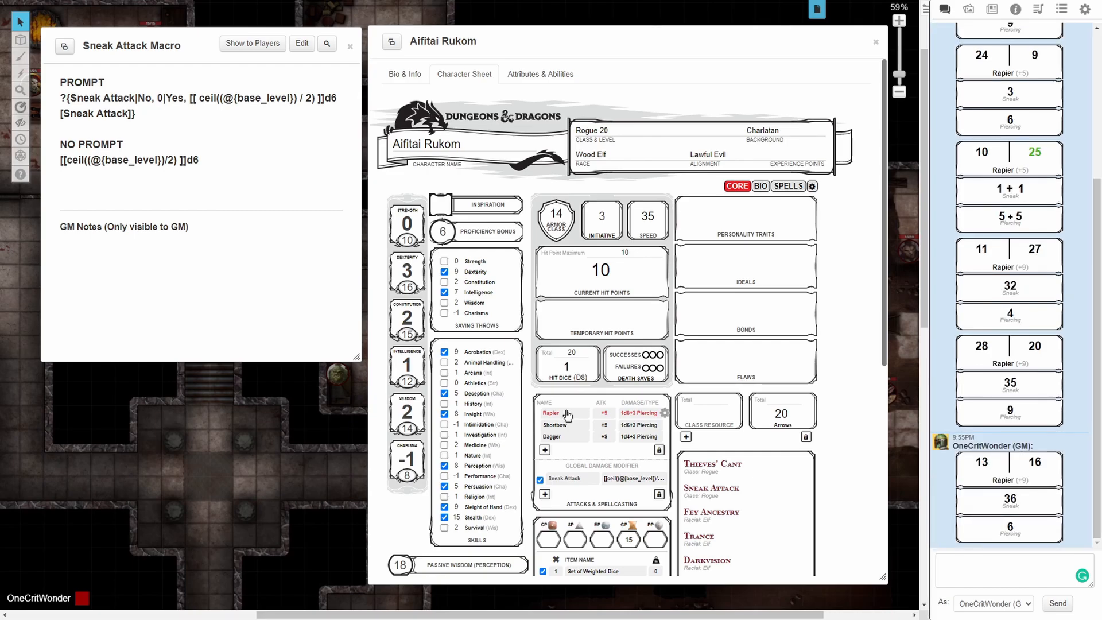
- Roll a Rapier attack at rogue level 20 so chat posts 10d6 Sneak damage
click(551, 412)
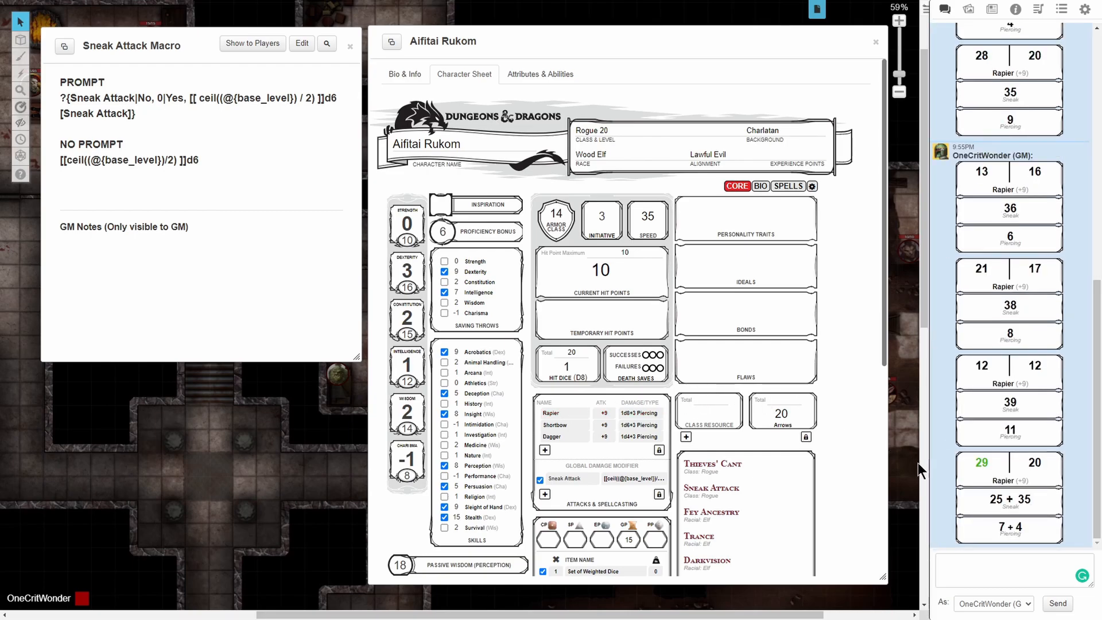
mouse_move(1007, 499)
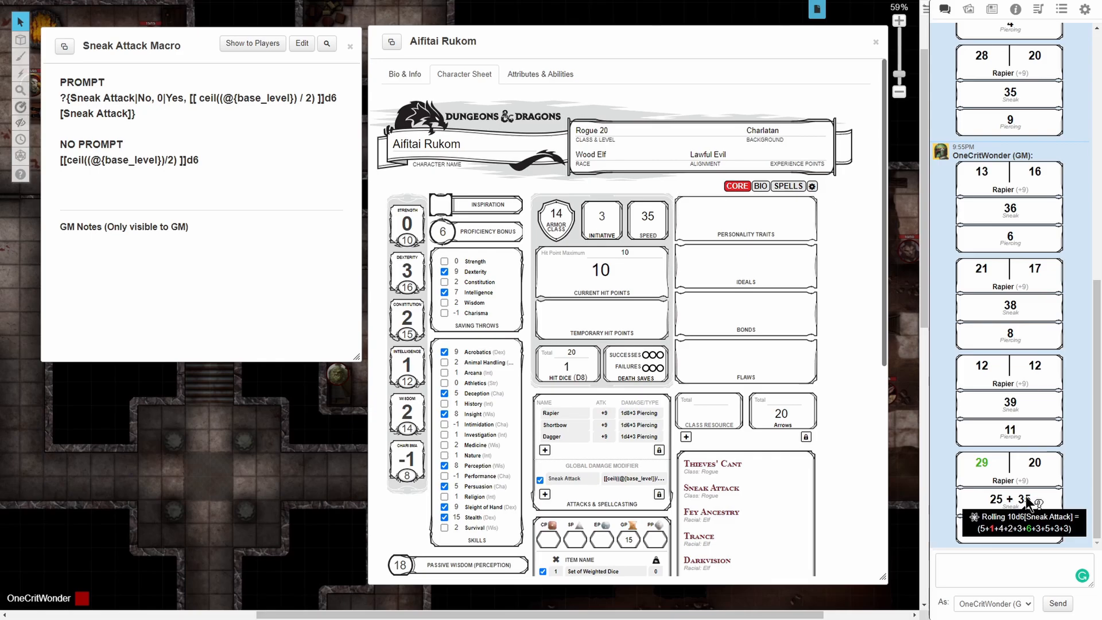
mouse_move(851, 261)
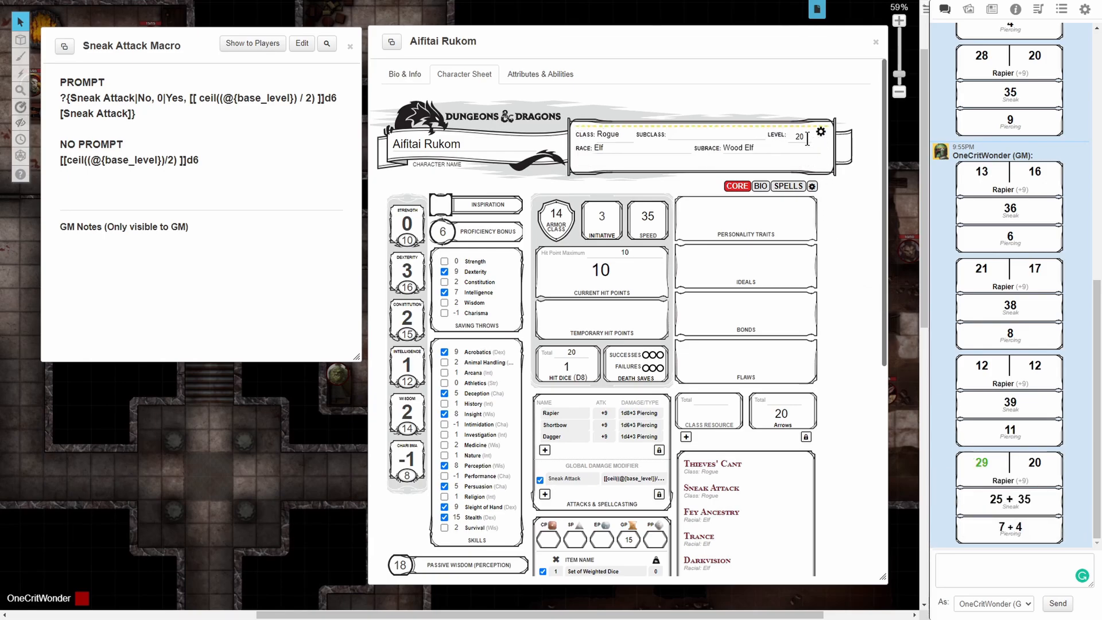
- Set class level to 1, then roll Rapier answering Yes to the new Sneak Attack prompt
click(799, 136)
text(1)
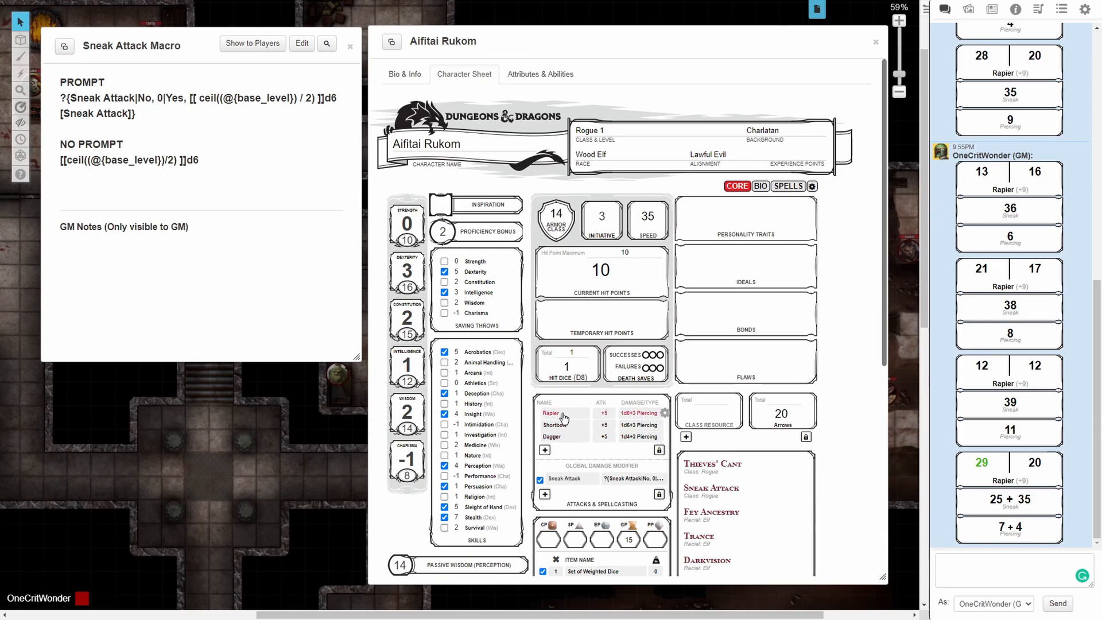
click(552, 412)
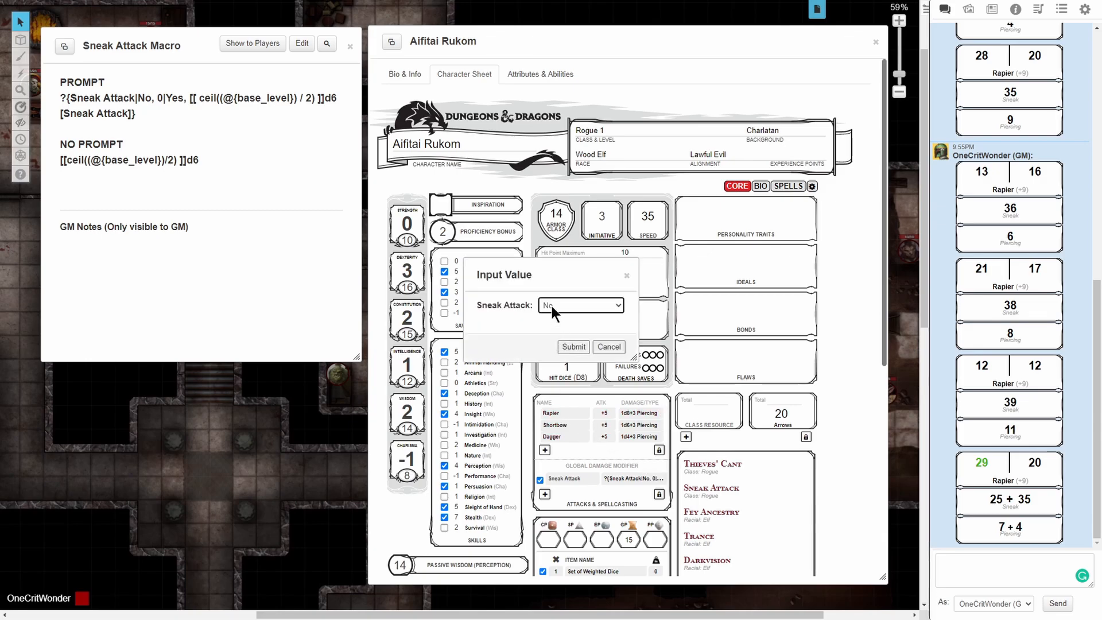
click(579, 304)
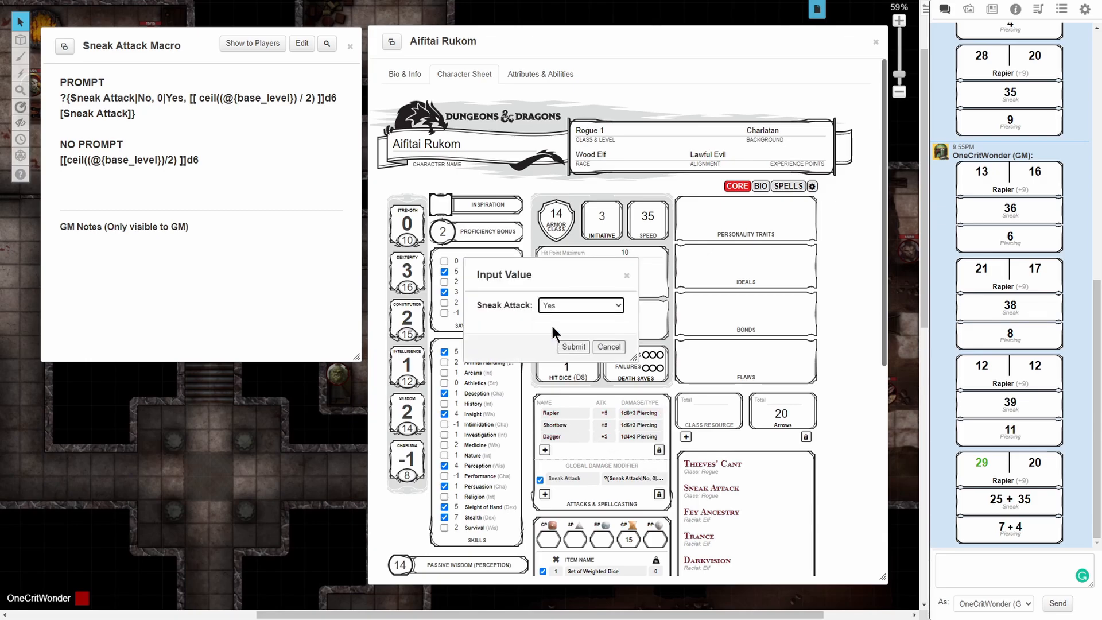
click(573, 346)
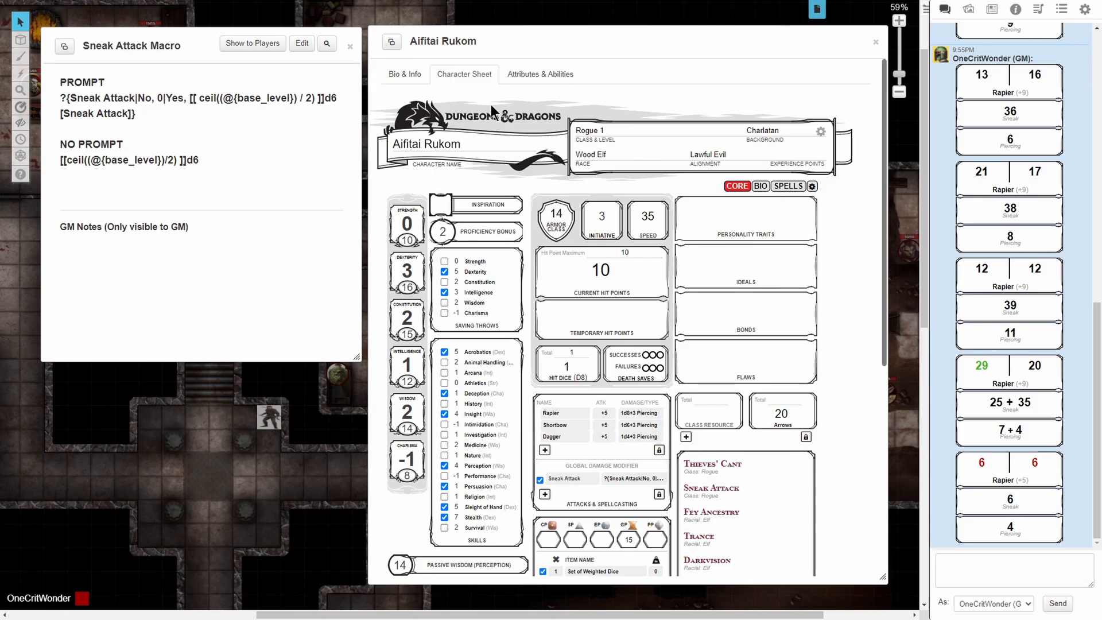
- Minimize the character sheet to reveal the dungeon map with the rogue token
click(875, 41)
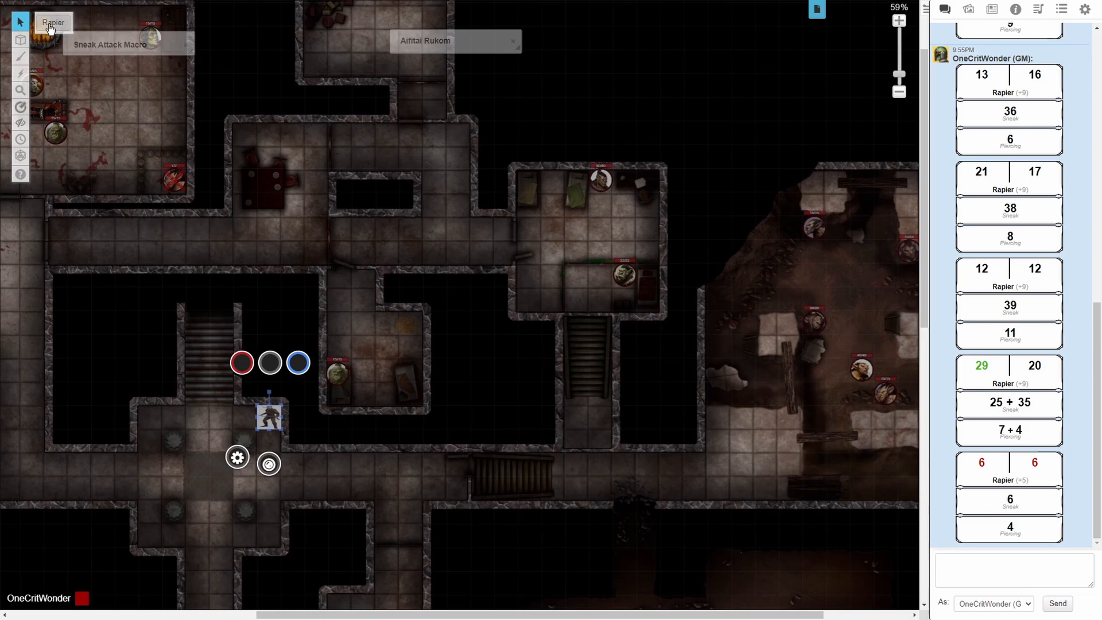
- Roll the Rapier token action from the map, answering Yes to the Sneak Attack prompt
click(52, 22)
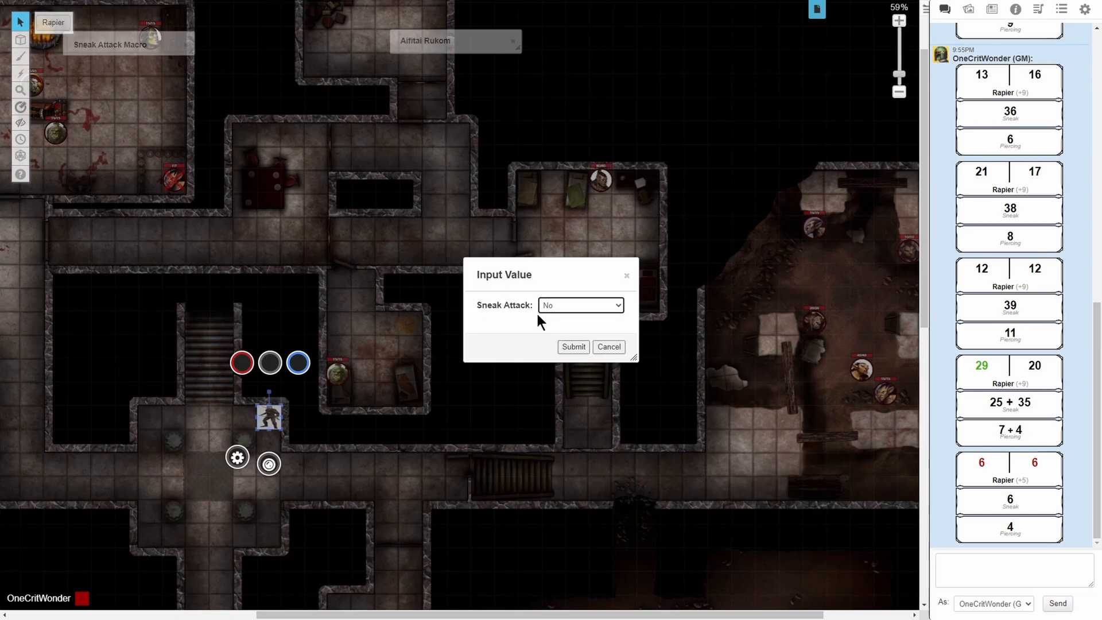
click(580, 304)
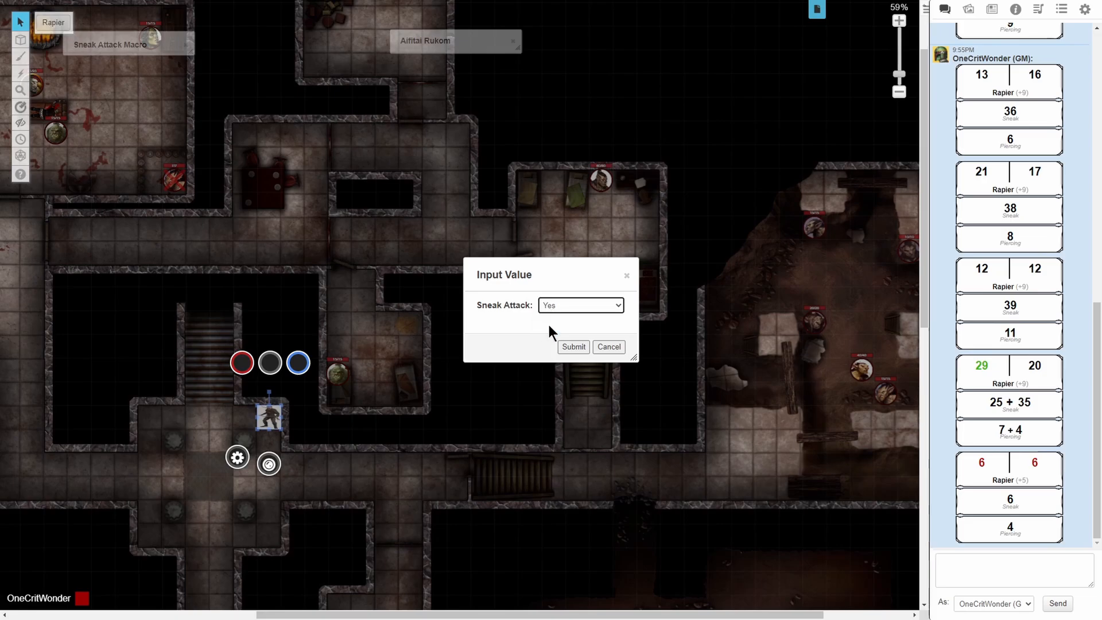
click(573, 347)
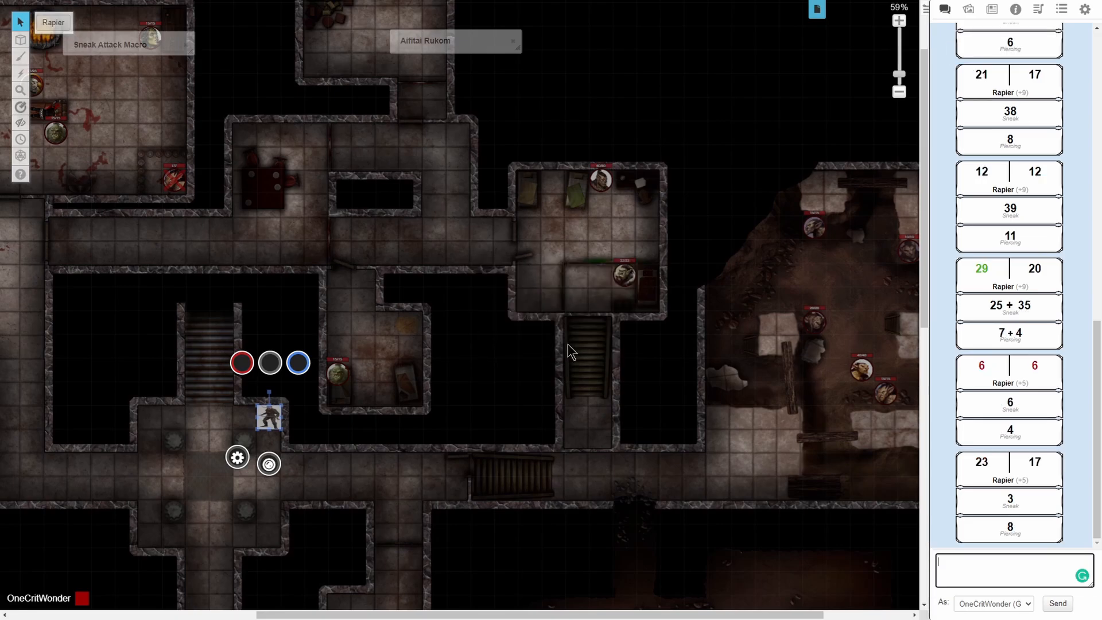